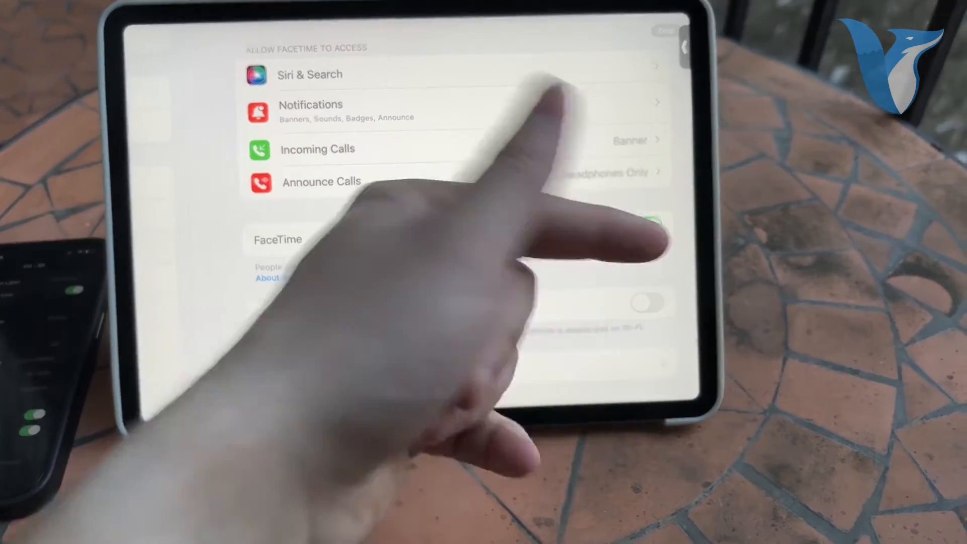
Allow calls on other devices for the O2 - SK line, with the iPad switched on.
{"action": "left_click", "coordinate": [651, 264]}
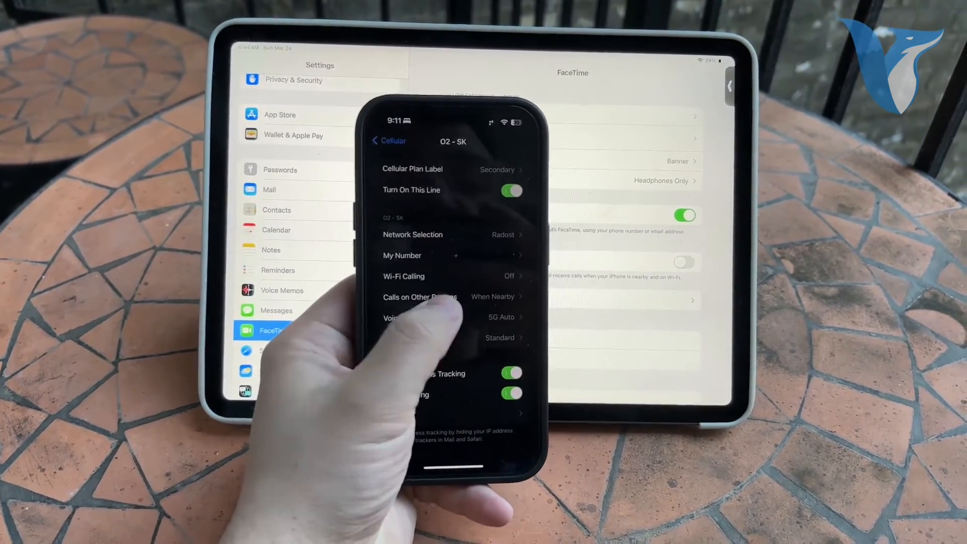
{"action": "left_click", "coordinate": [419, 296]}
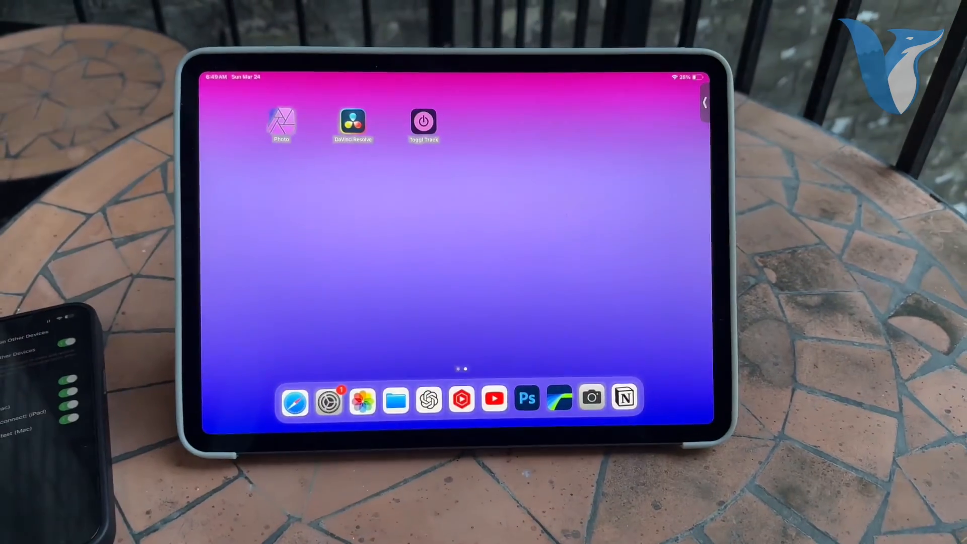
Swipe to the App Library and expand the Social group showing FaceTime.
{"action": "scroll", "scroll_direction": "left", "scroll_amount": 3}
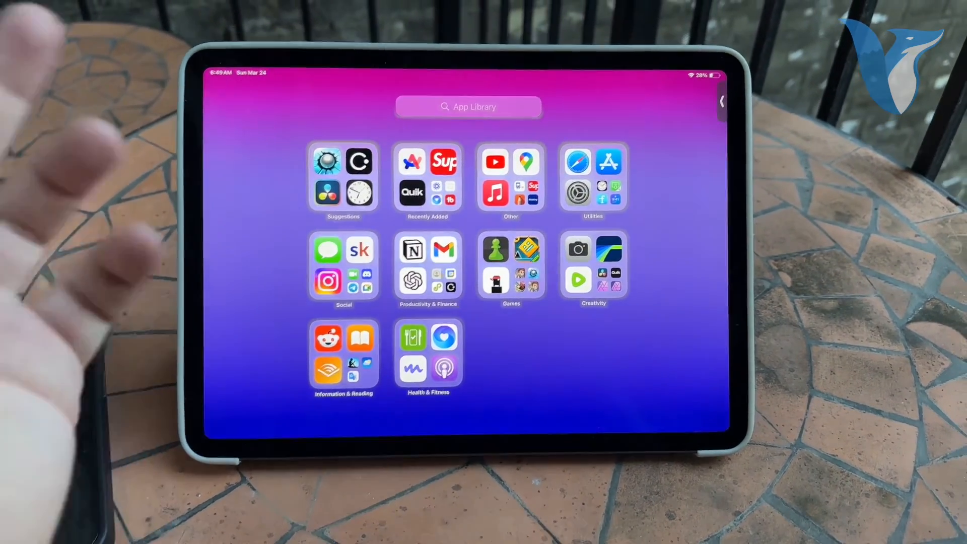
{"action": "left_click", "coordinate": [343, 270]}
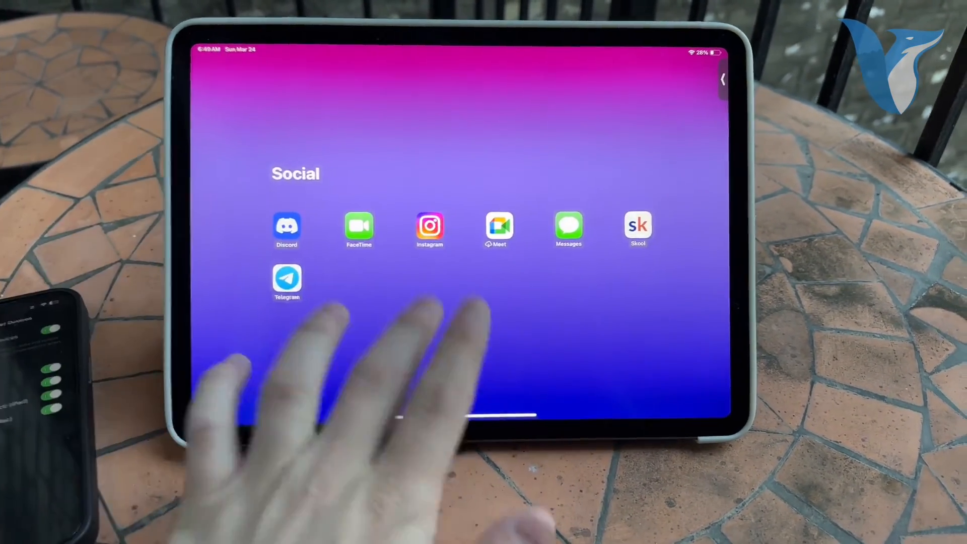